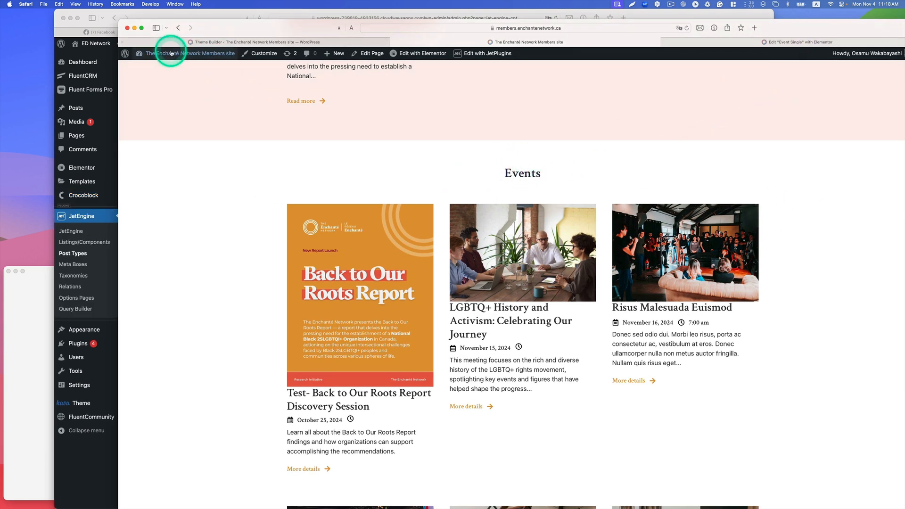
- Reach the members site dashboard and open JetEngine's custom post types list (Events, Resources)
left_click(189, 53)
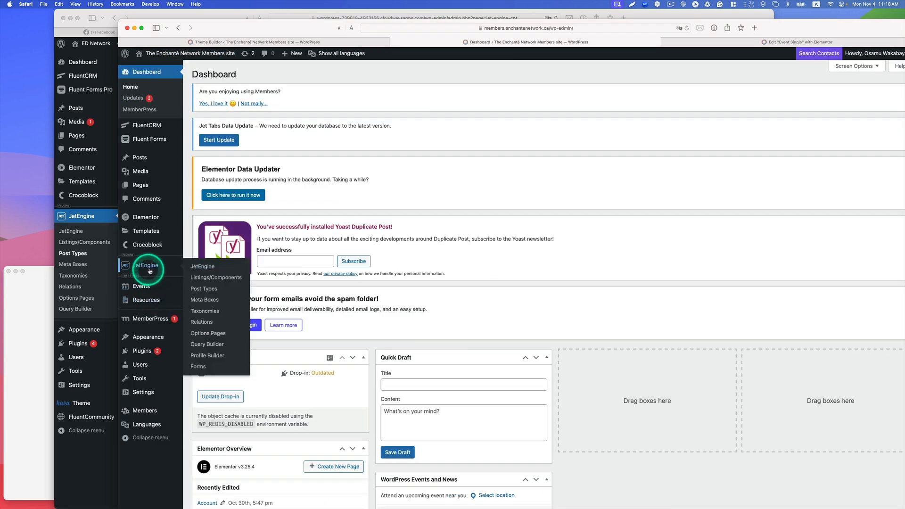
left_click(203, 288)
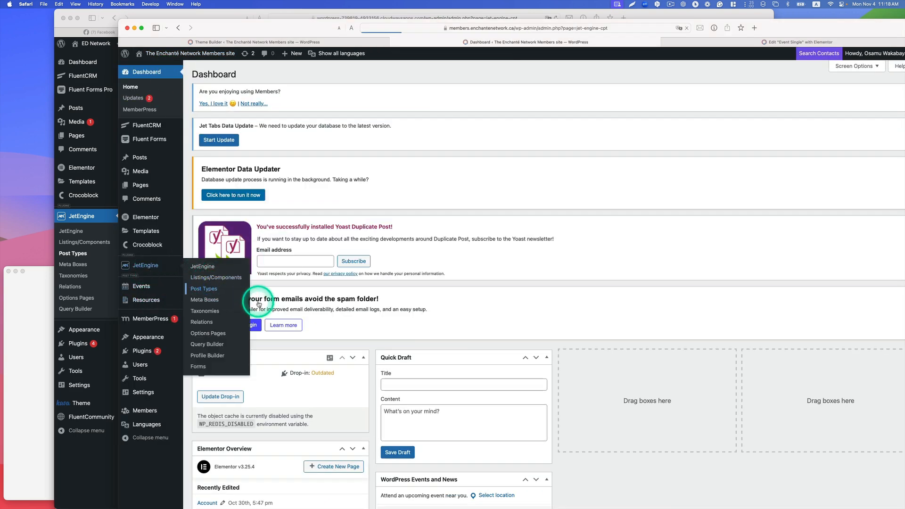
left_click(204, 289)
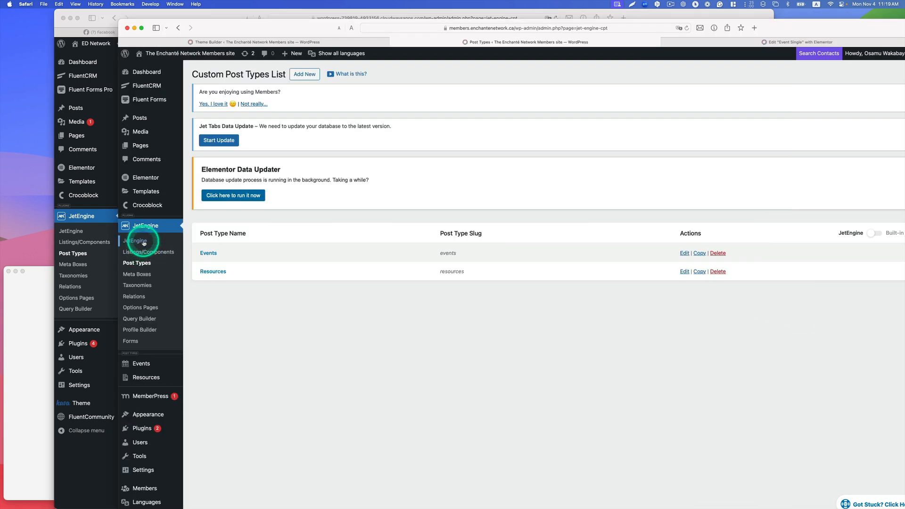
- Reach the JetEngine Skins Manager and reveal the Export Skin settings
left_click(136, 241)
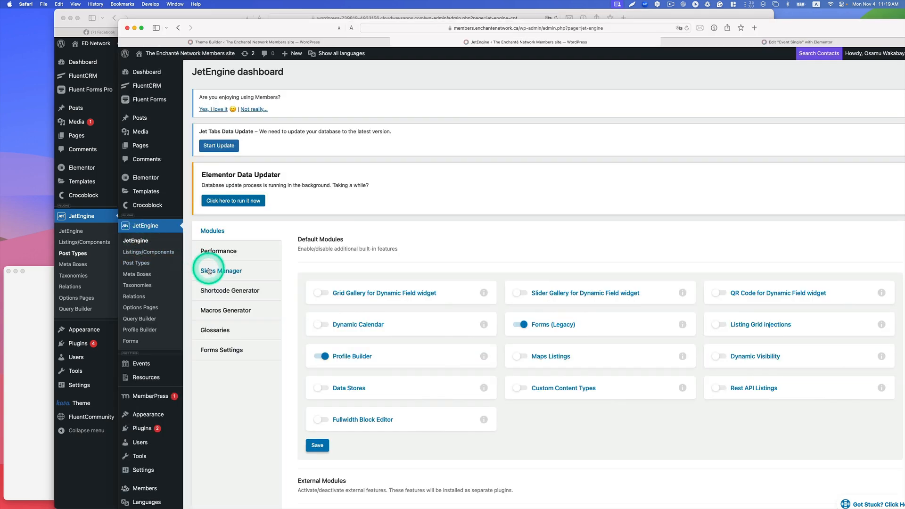
left_click(221, 270)
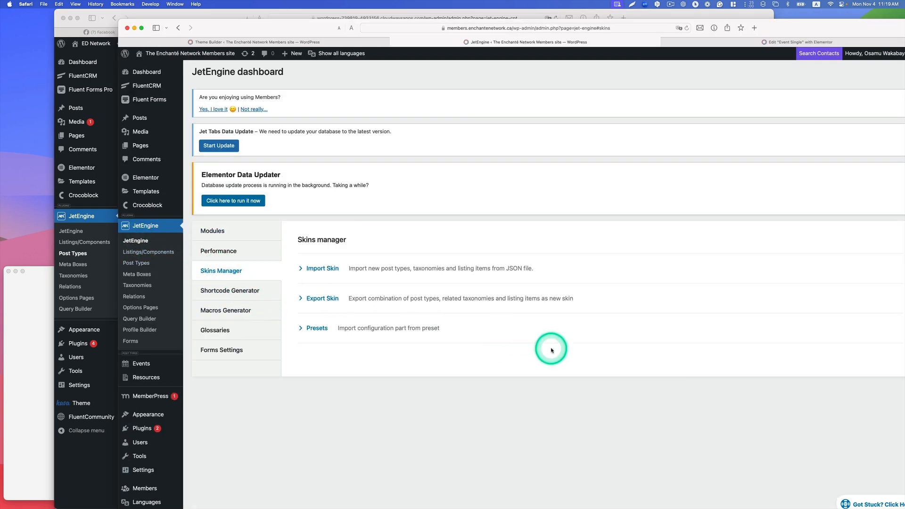
left_click(322, 298)
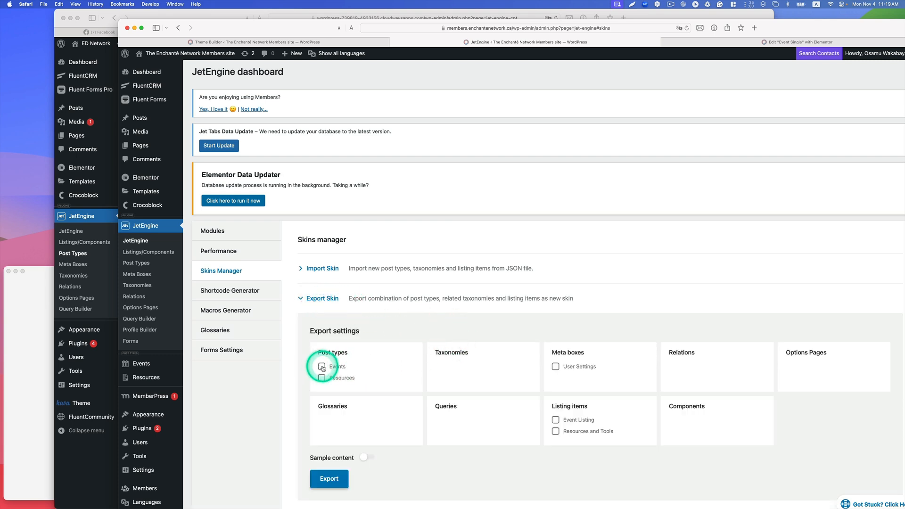
- Export a skin with the Events post type, Event Listing and sample content included
left_click(323, 366)
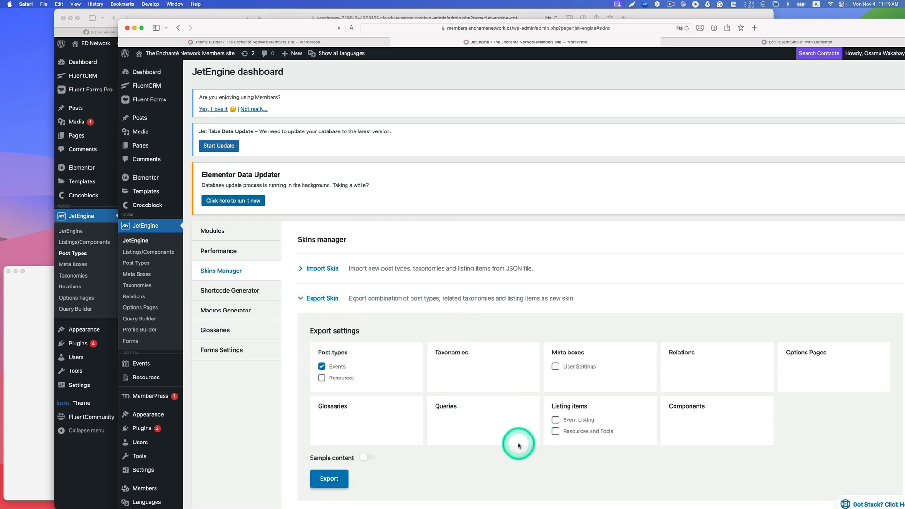
left_click(555, 419)
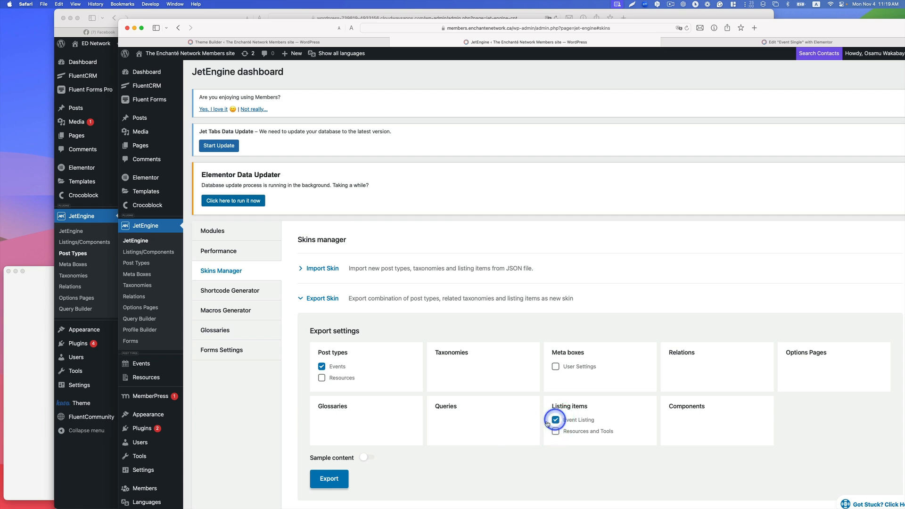
scroll("down", 3)
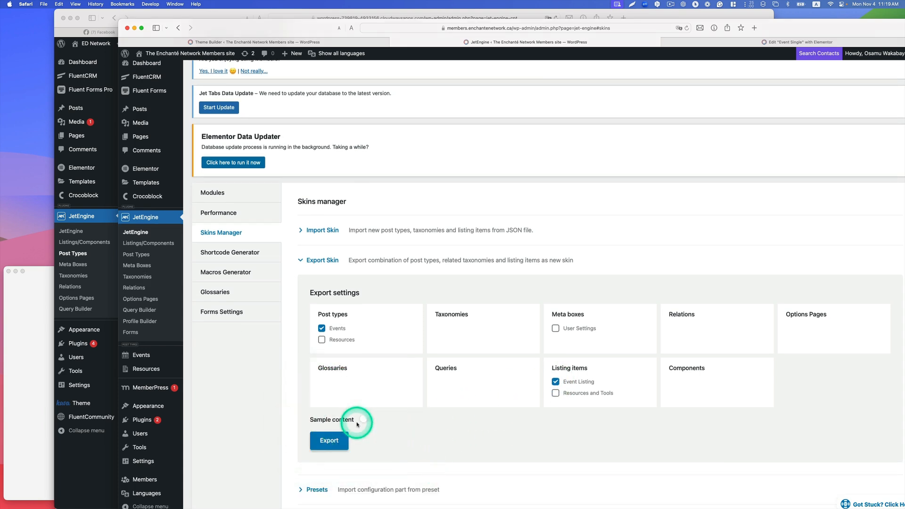
left_click(368, 419)
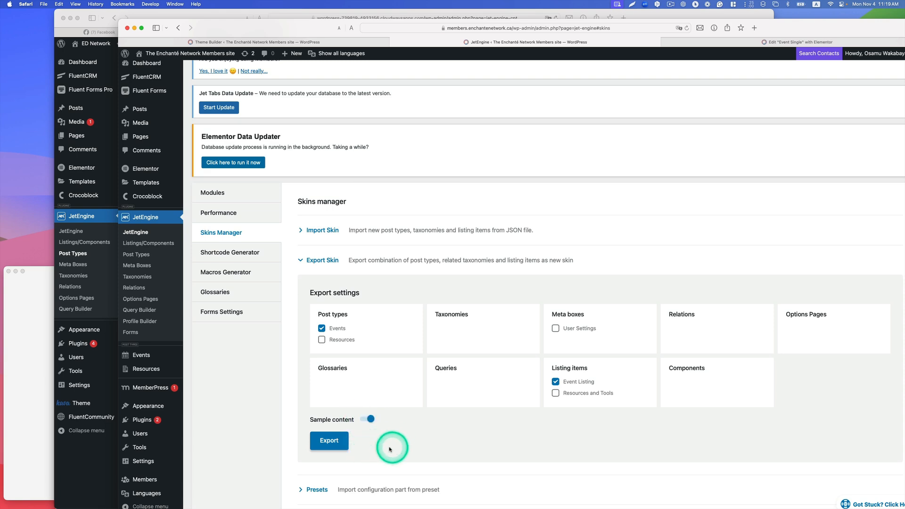
left_click(329, 441)
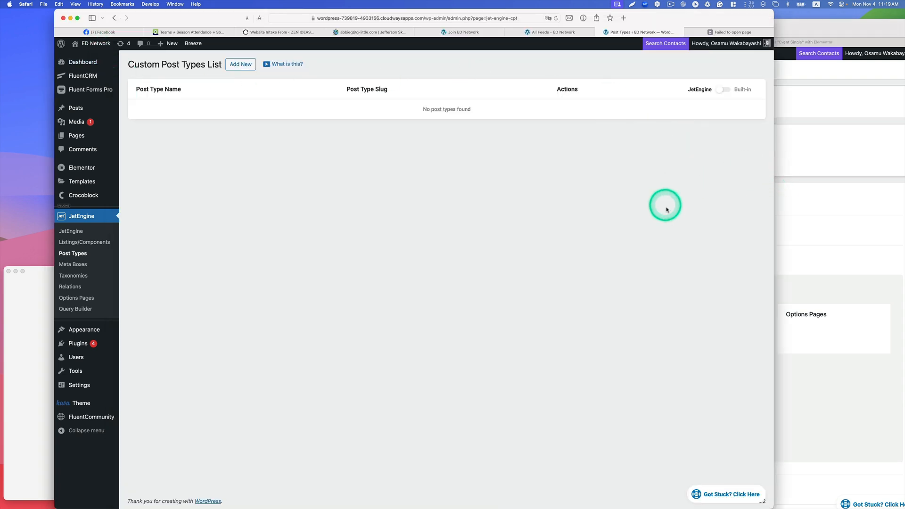
- Switch to the dev site and reveal the JetEngine Skins Manager import form
left_click(71, 231)
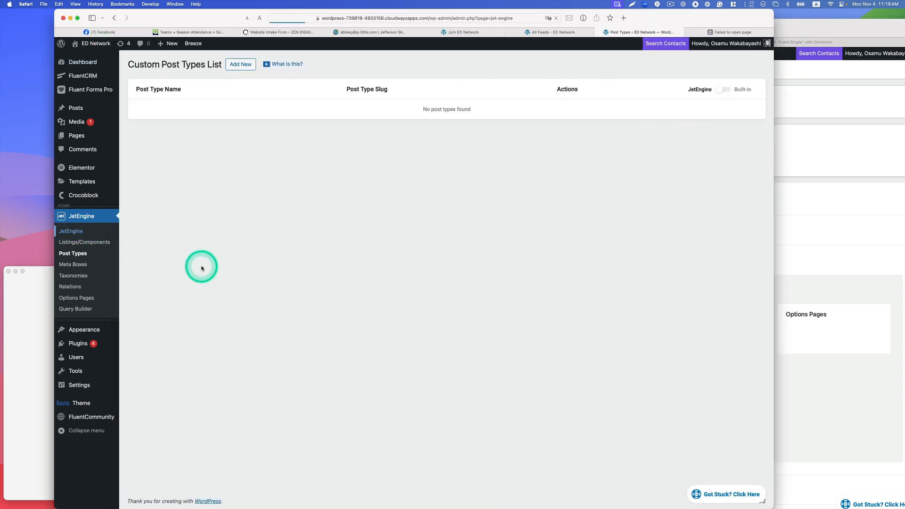
left_click(71, 231)
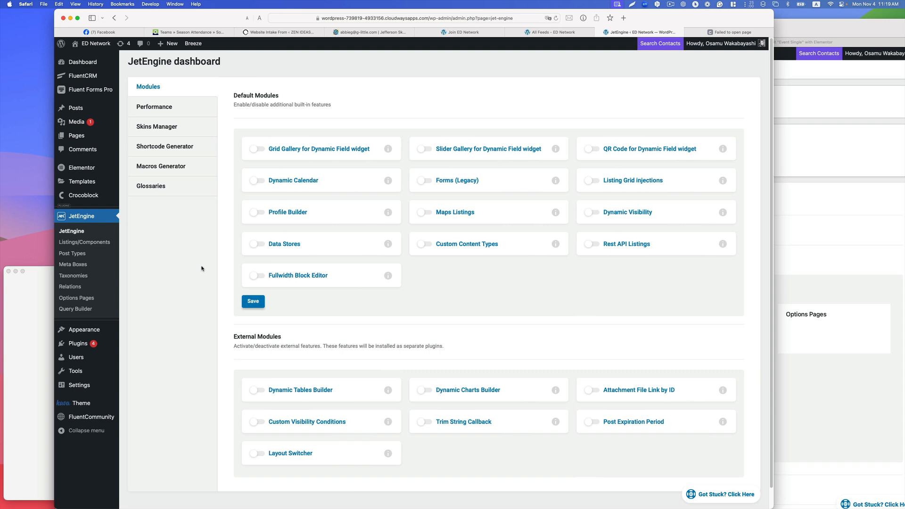
left_click(156, 127)
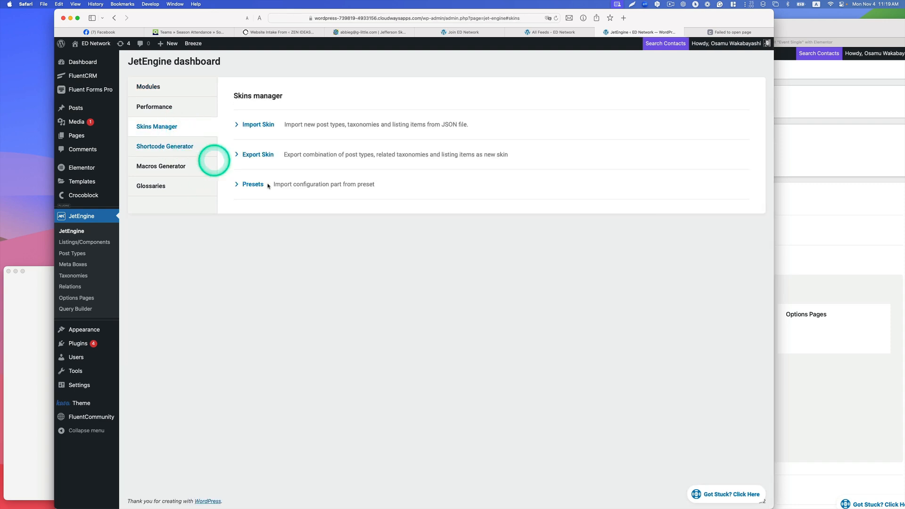
left_click(258, 124)
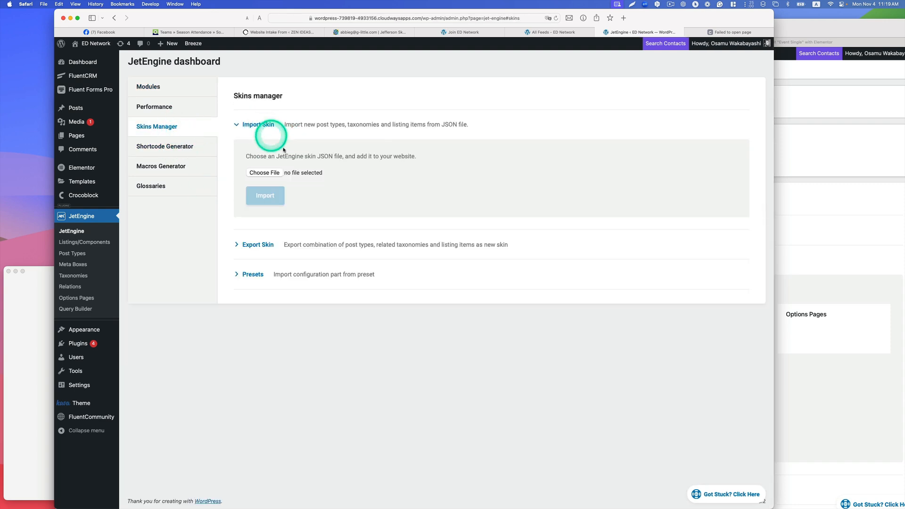
- Upload skin-export-29801.json and import it, adding Events, Event Listing and the sample post
left_click(264, 173)
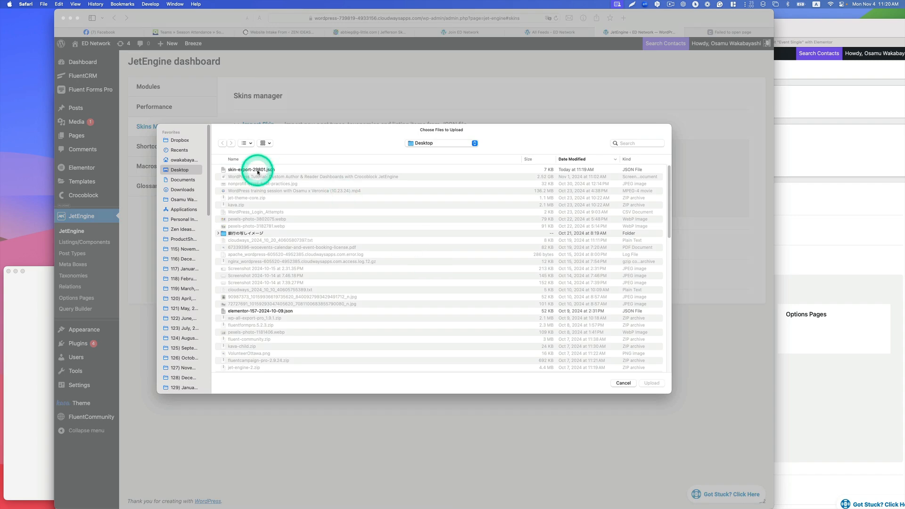
left_click(251, 169)
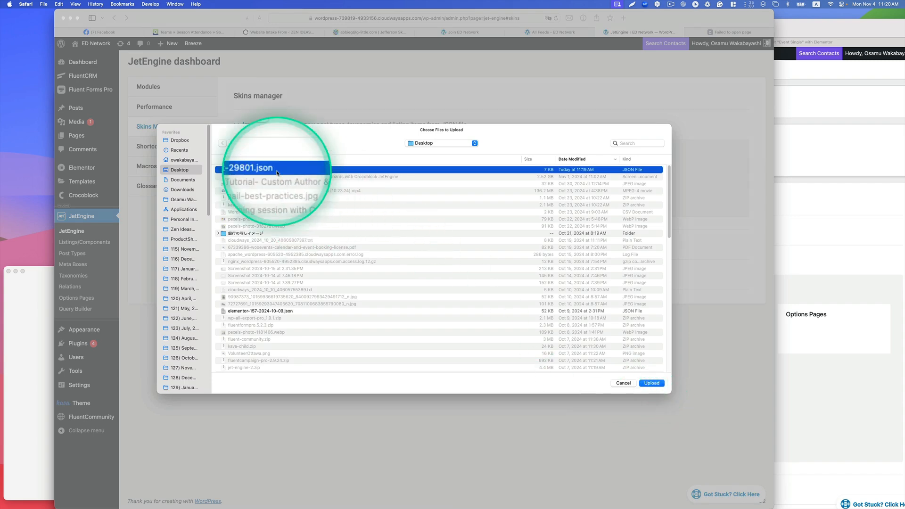
left_click(652, 383)
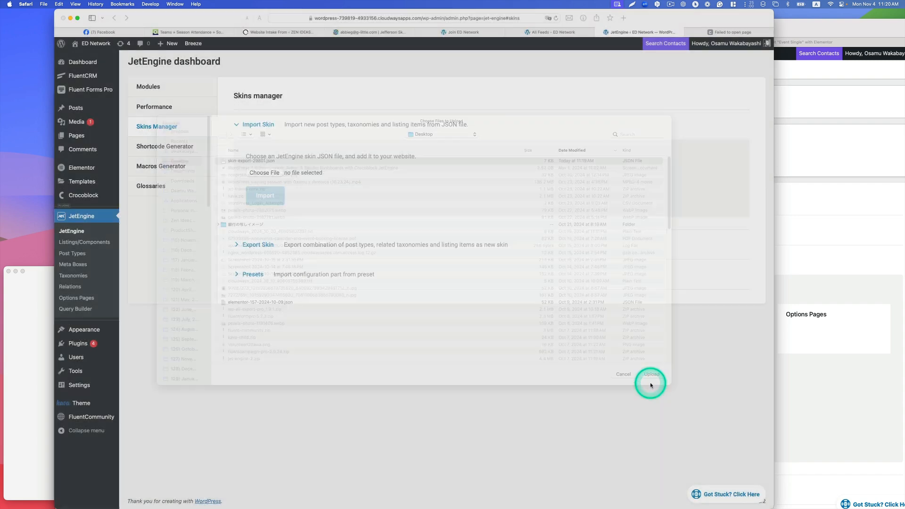
left_click(652, 375)
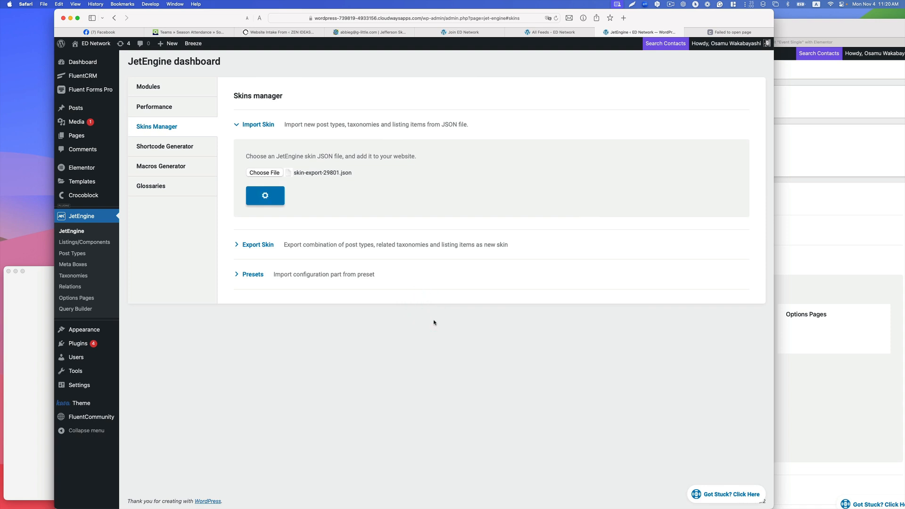
left_click(264, 195)
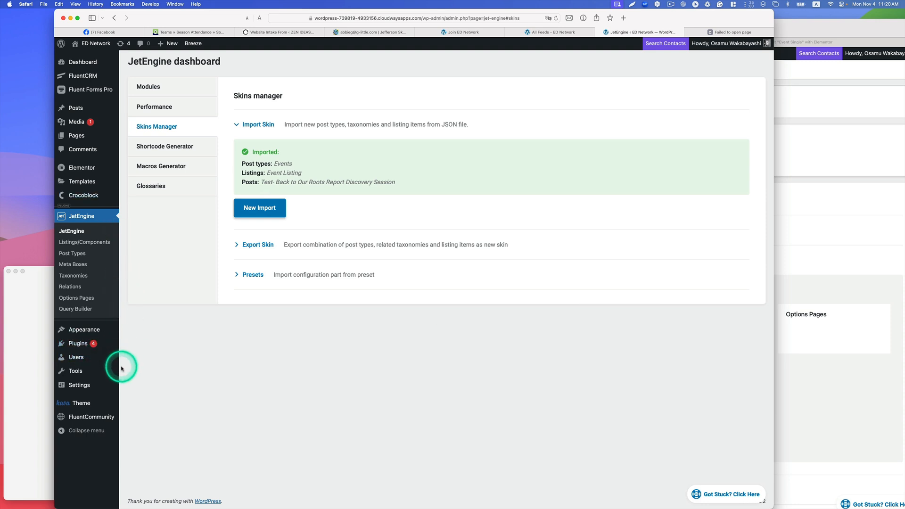
mouse_move(556, 17)
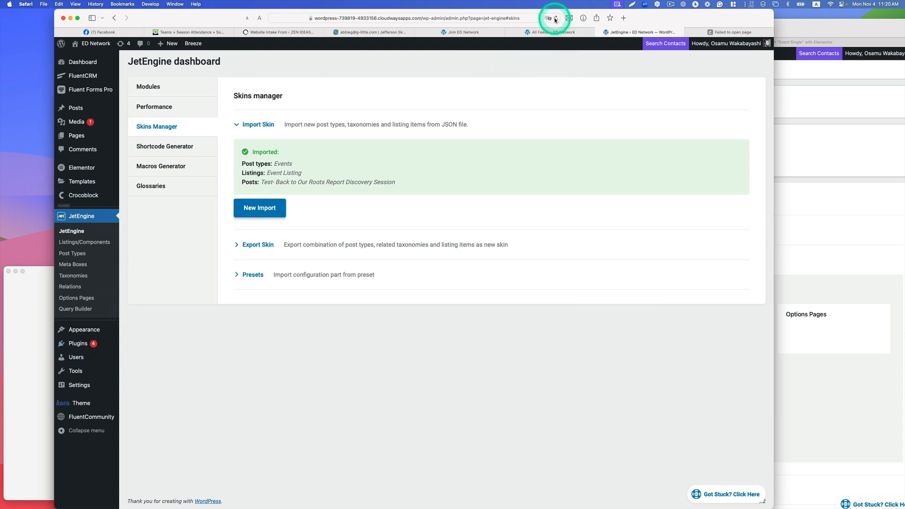
- Reload the admin, open the new Events list and edit the Test- Back to Our Roots Report post
left_click(257, 124)
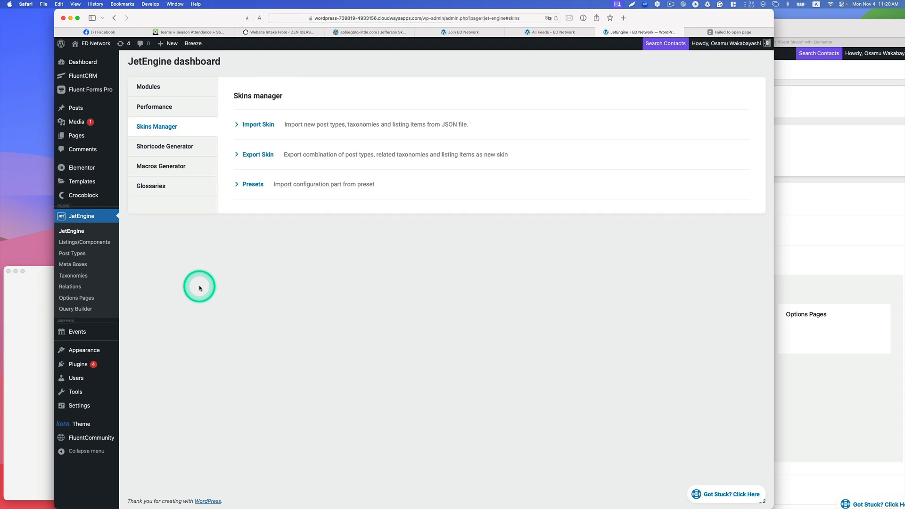
left_click(76, 331)
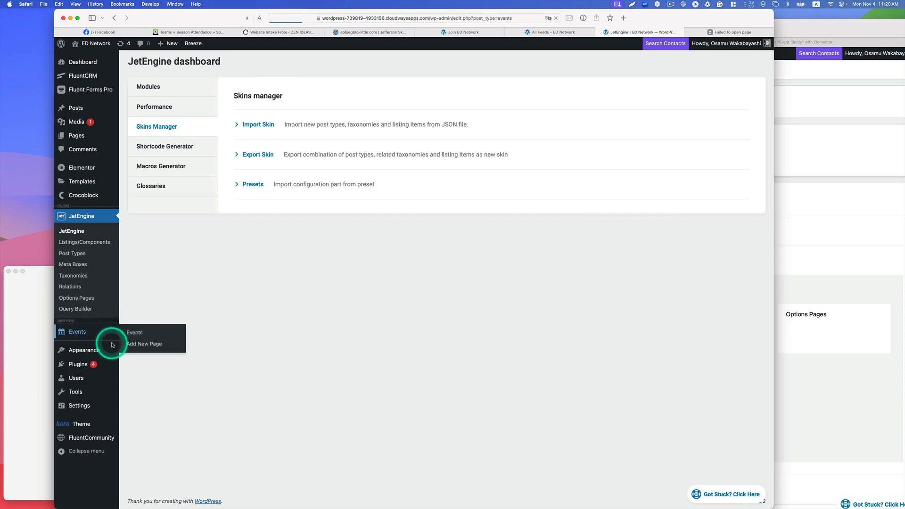
left_click(135, 333)
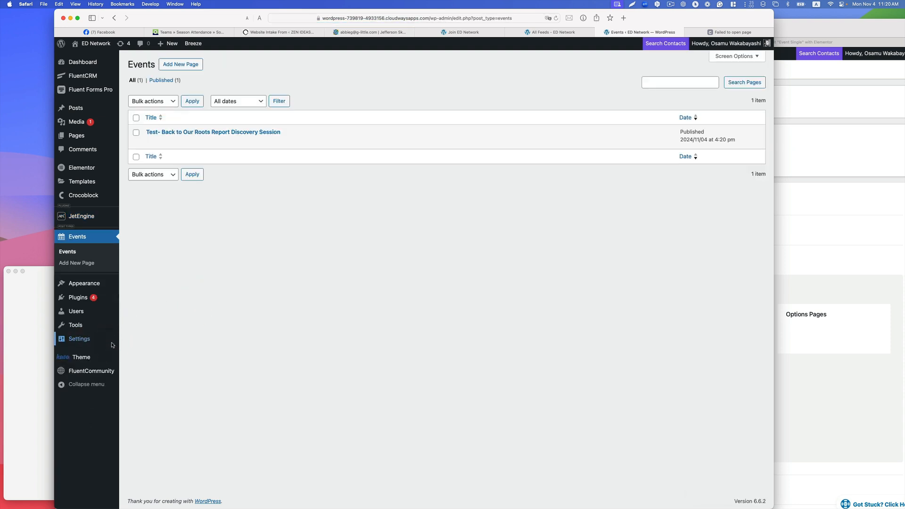
mouse_move(271, 138)
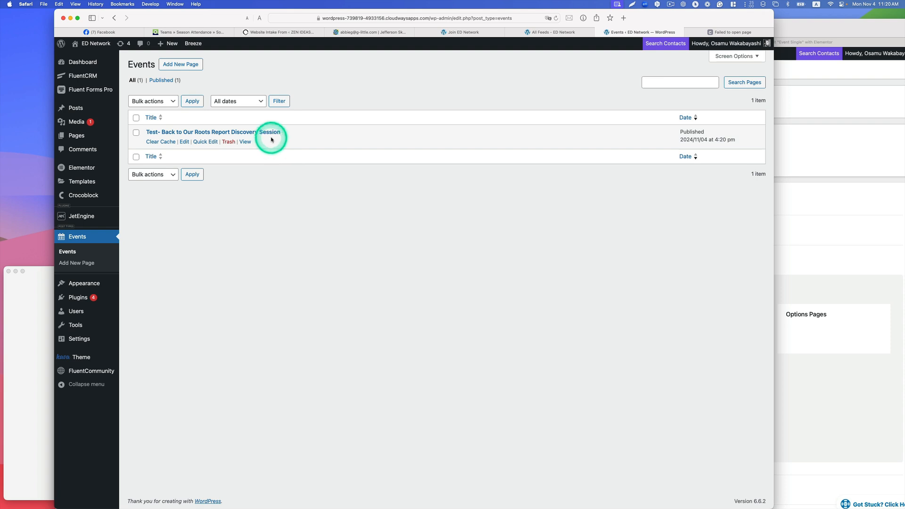
mouse_move(274, 138)
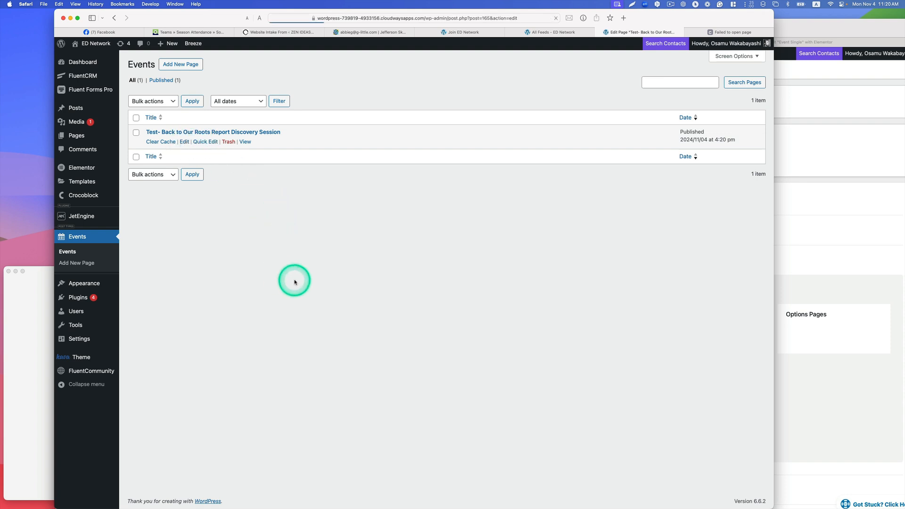
left_click(212, 132)
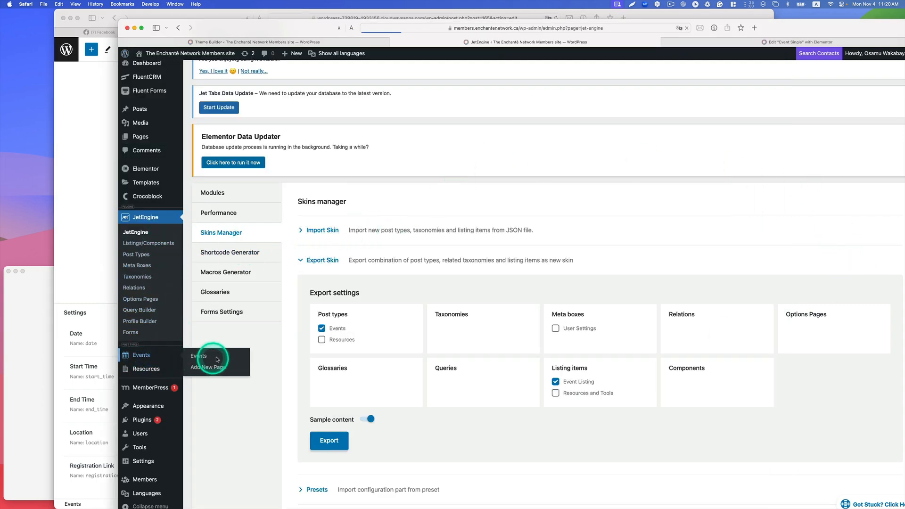
- Compare with the members site's Amet Tristique Sem Magna event, then return to the dev site's Events list
left_click(141, 355)
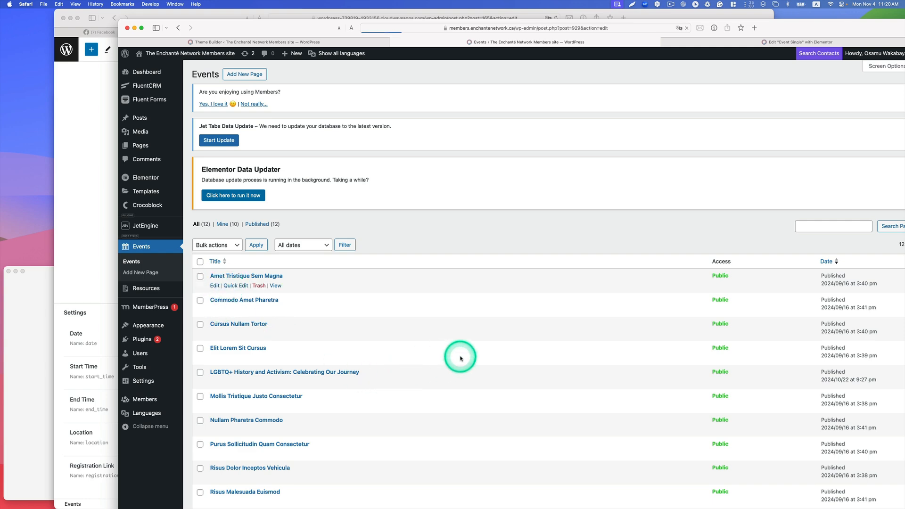
left_click(246, 275)
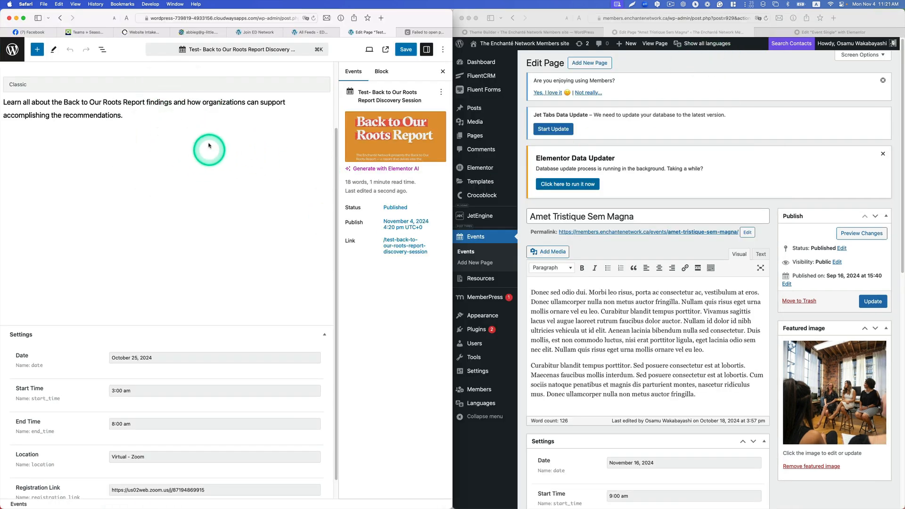
mouse_move(691, 96)
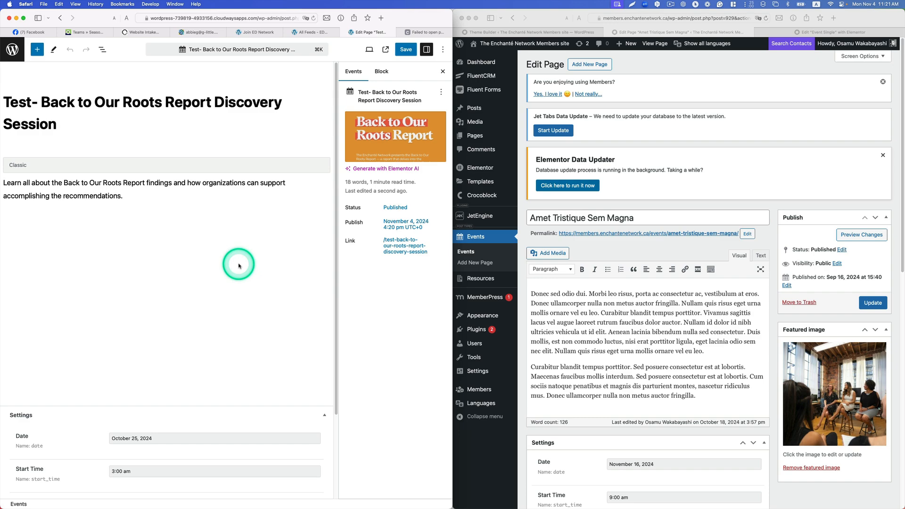
scroll("down", 3)
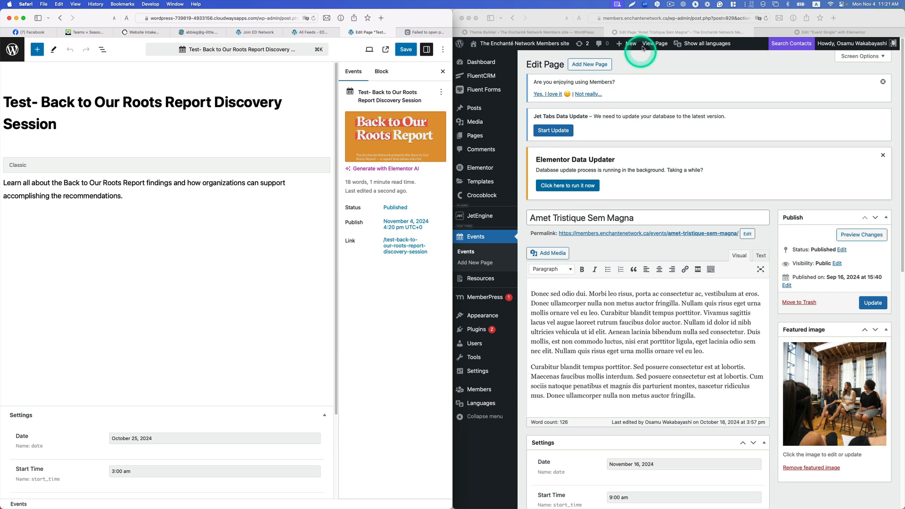
left_click(23, 236)
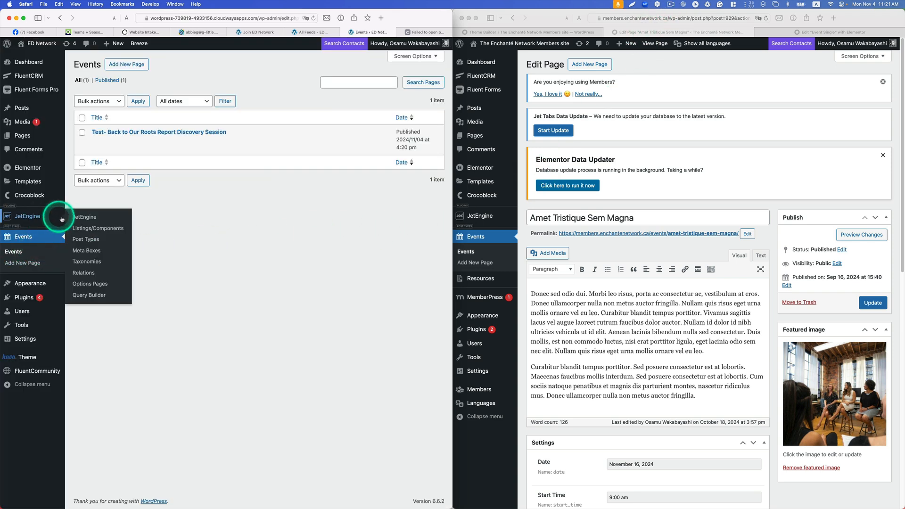
- Edit the dev site's Event Listing in Elementor and select its empty description Dynamic Field
left_click(97, 228)
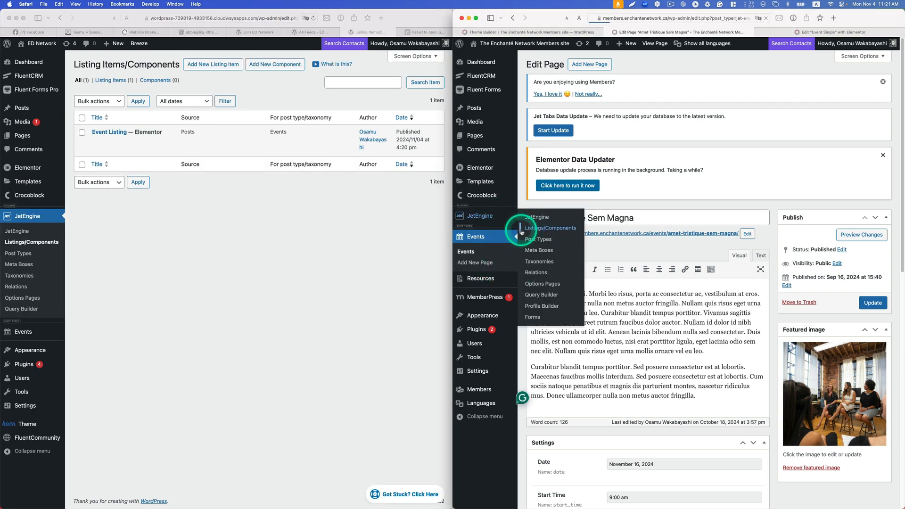
left_click(551, 227)
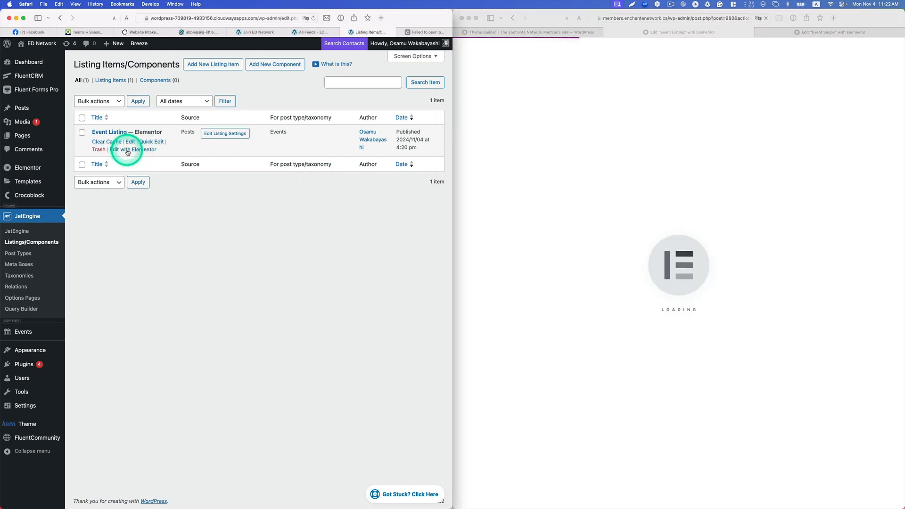
left_click(132, 150)
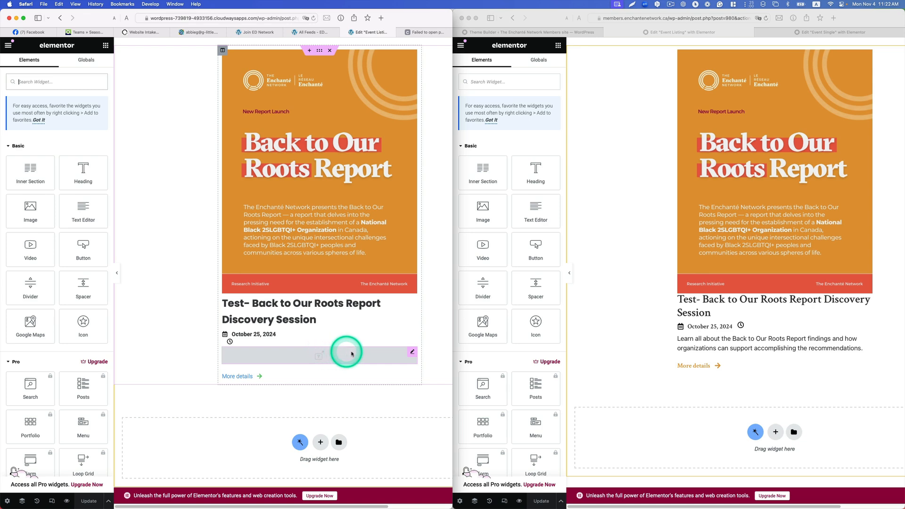
left_click(341, 356)
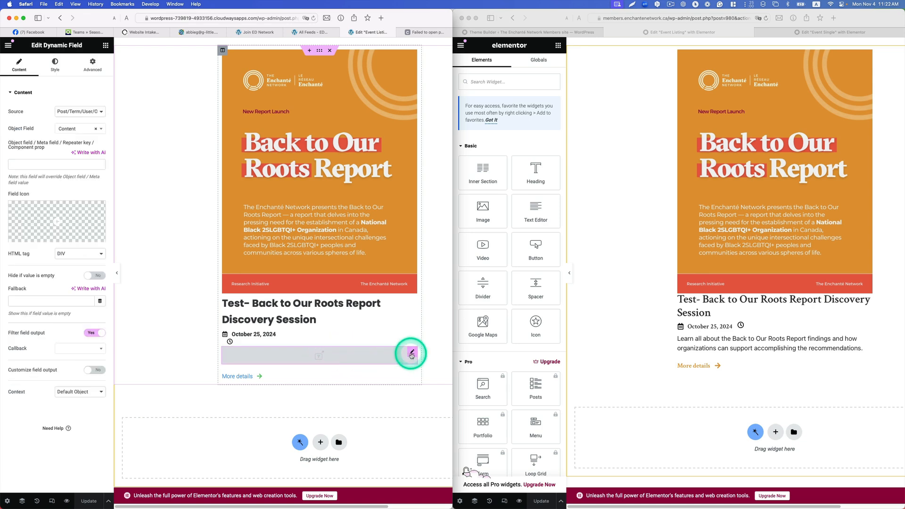
mouse_move(419, 356)
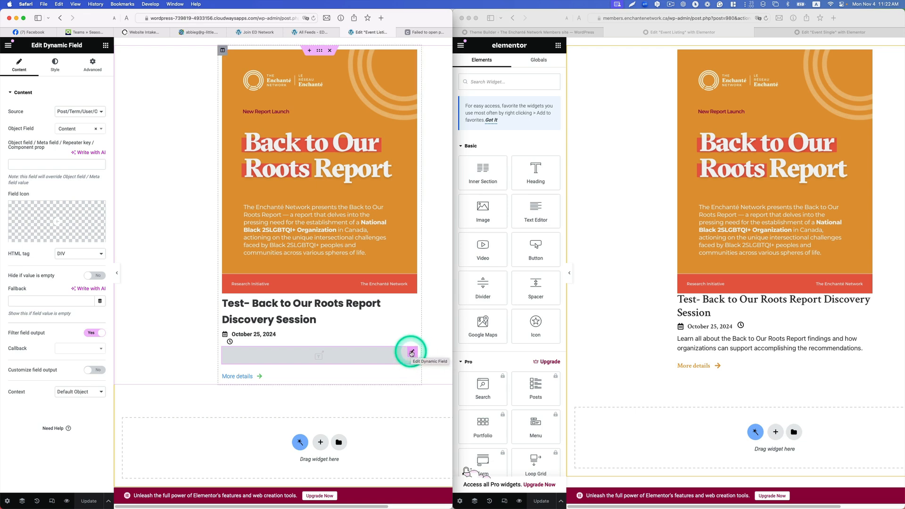
mouse_move(452, 250)
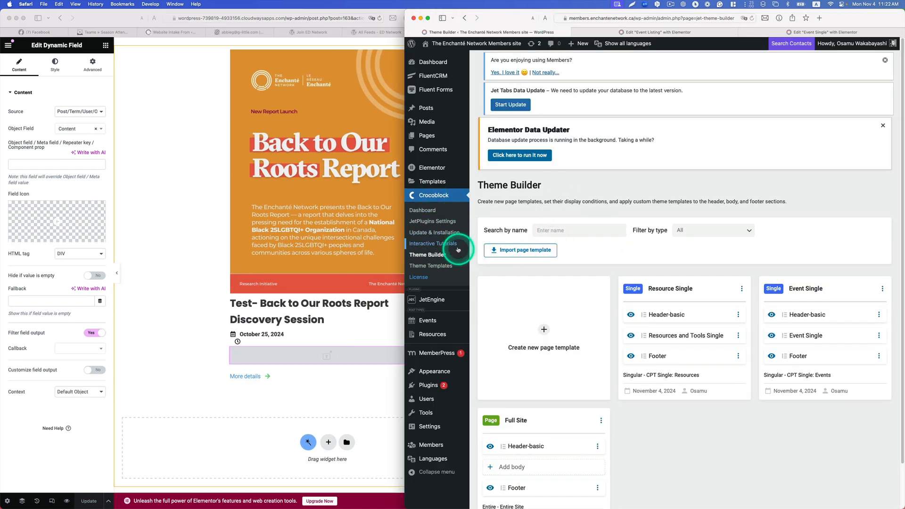
mouse_move(449, 258)
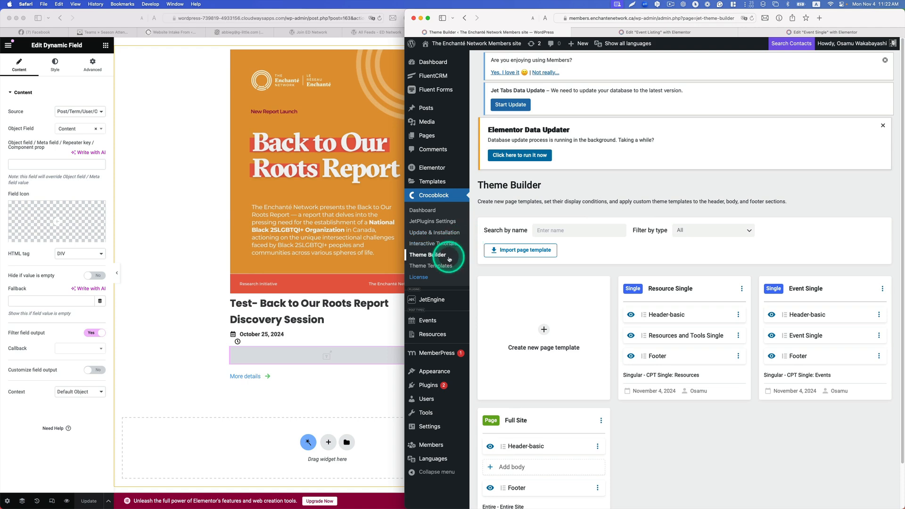
- Show the live site's theme templates and exit Elementor to the dev site dashboard
left_click(432, 266)
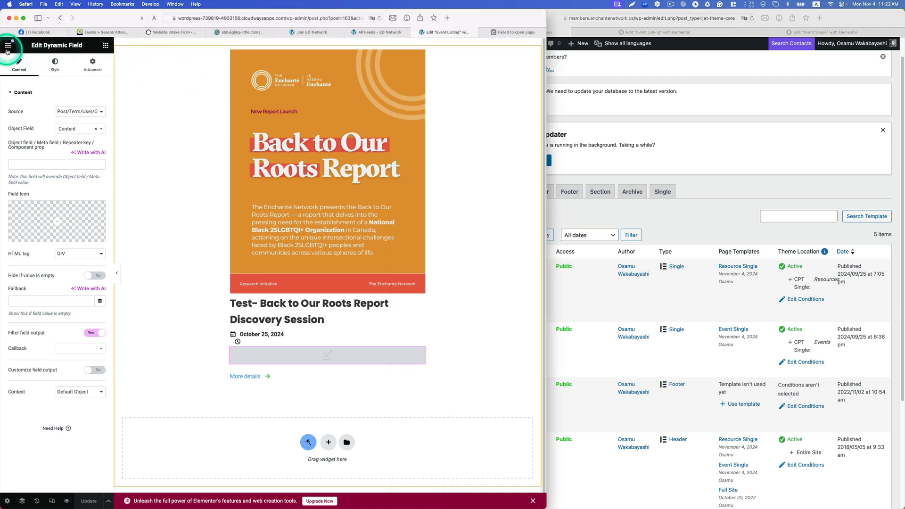
left_click(9, 46)
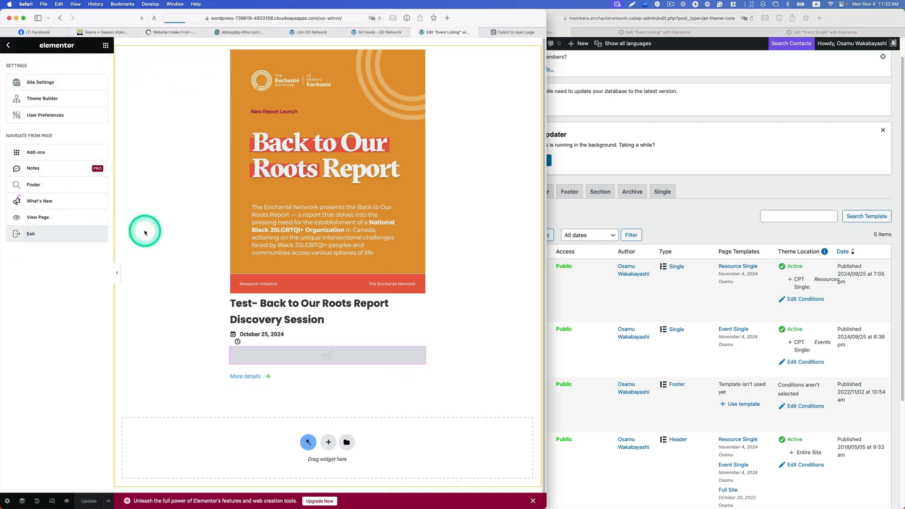
left_click(30, 233)
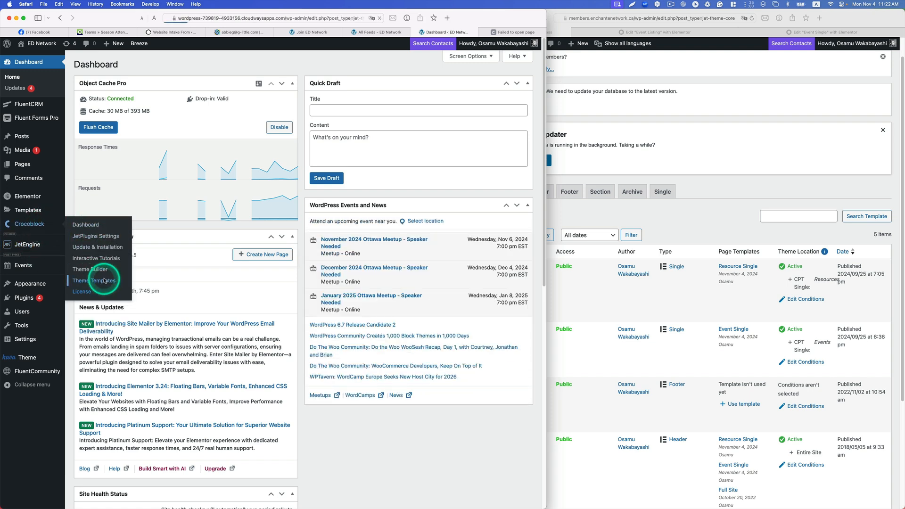
- Show the dev site's Crocoblock Theme Templates filtered to Single, with none present yet
left_click(96, 281)
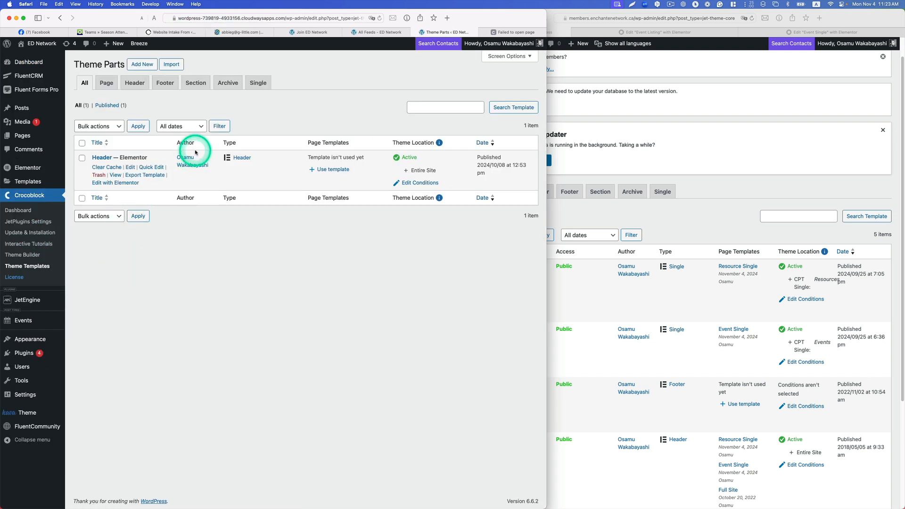
left_click(258, 83)
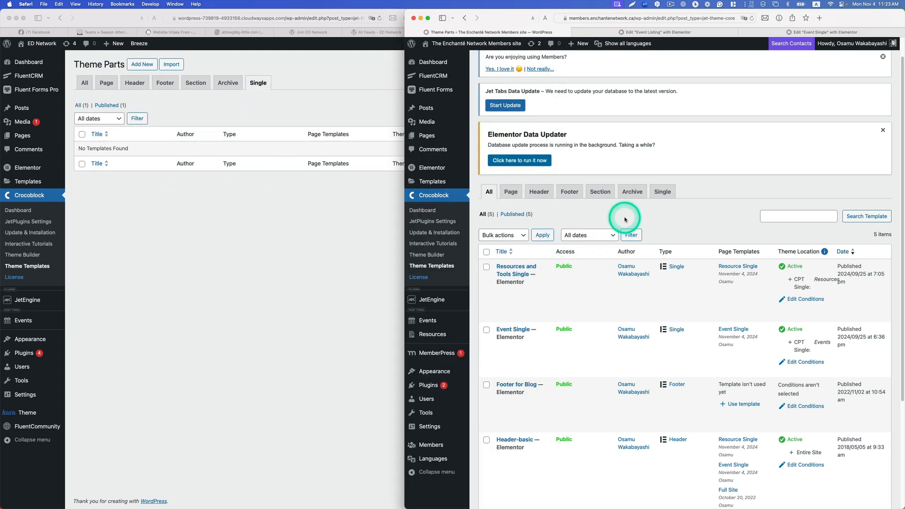
mouse_move(517, 274)
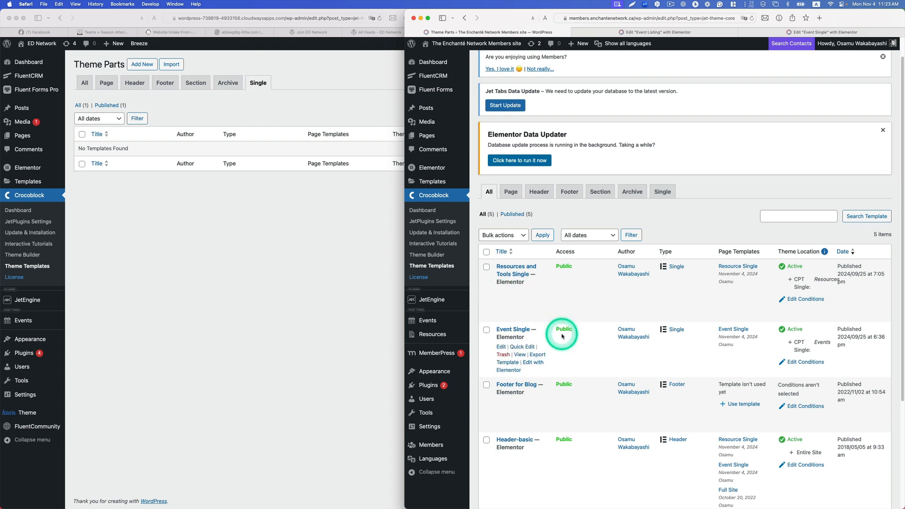
left_click(536, 354)
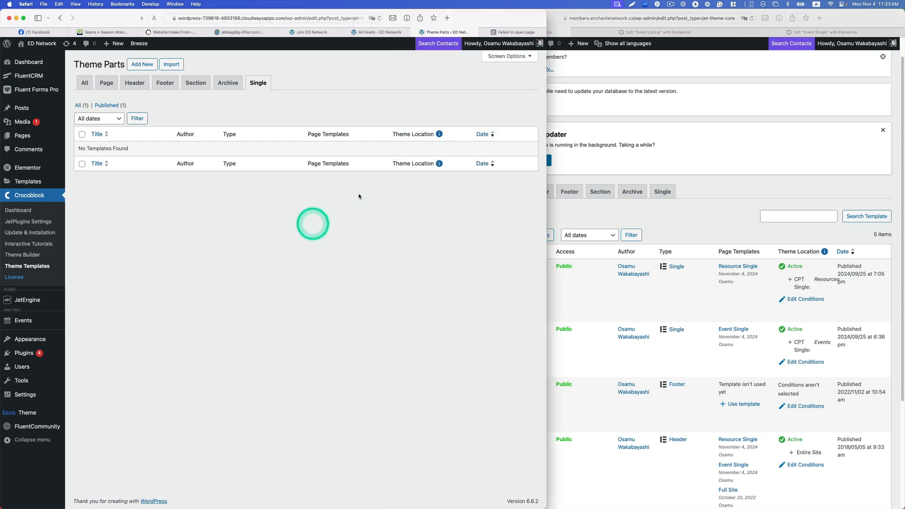
left_click(171, 64)
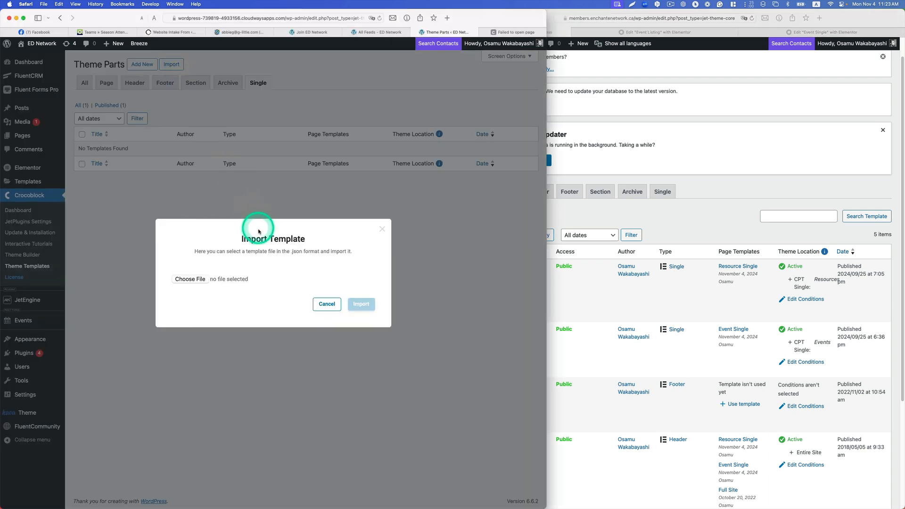
left_click(190, 279)
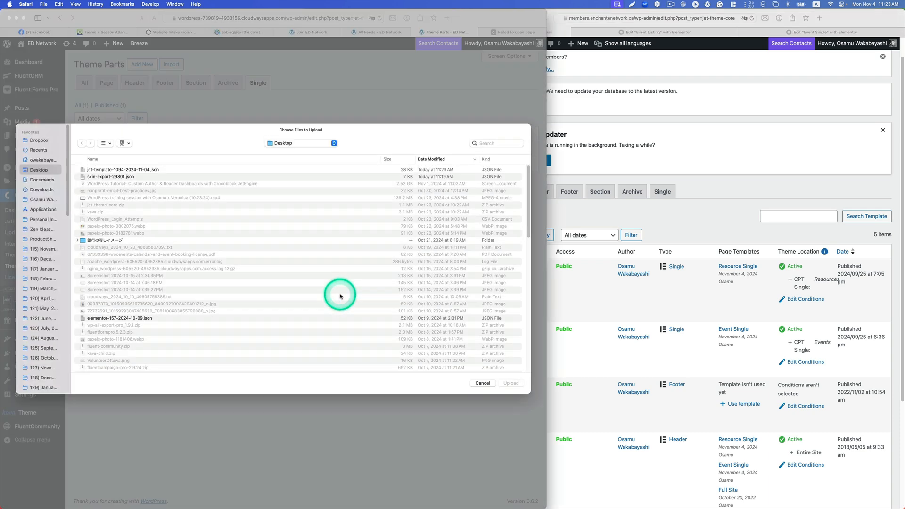
left_click(145, 169)
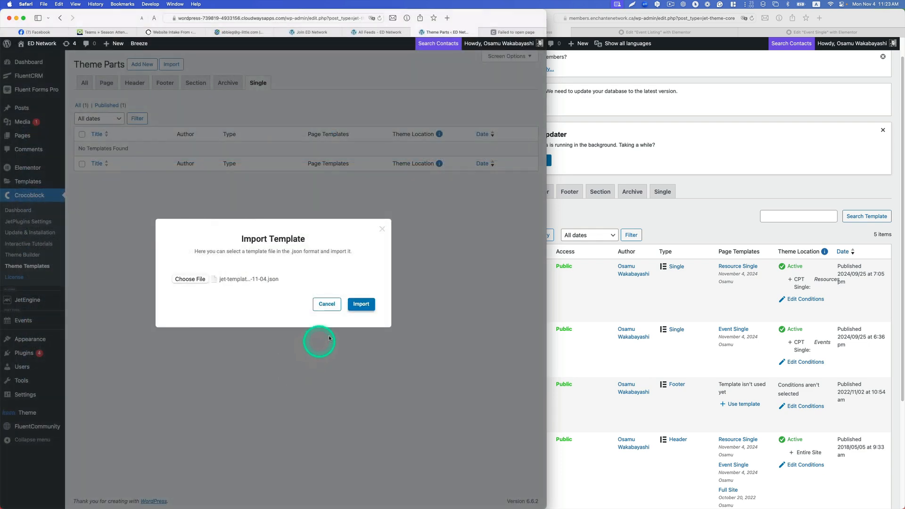
left_click(360, 305)
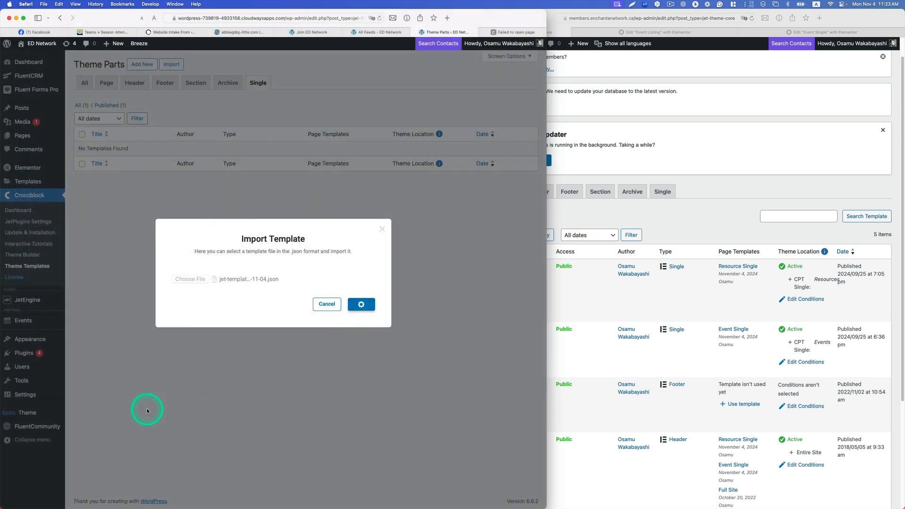
left_click(361, 304)
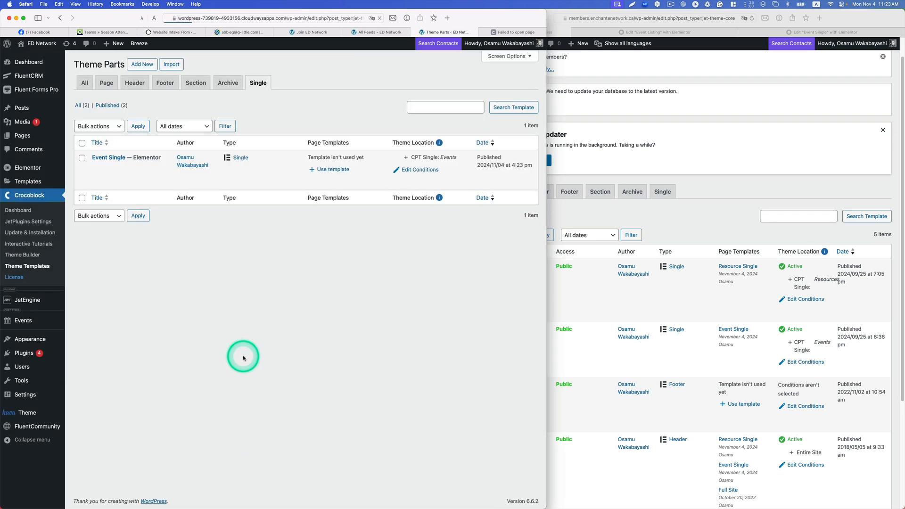
mouse_move(107, 158)
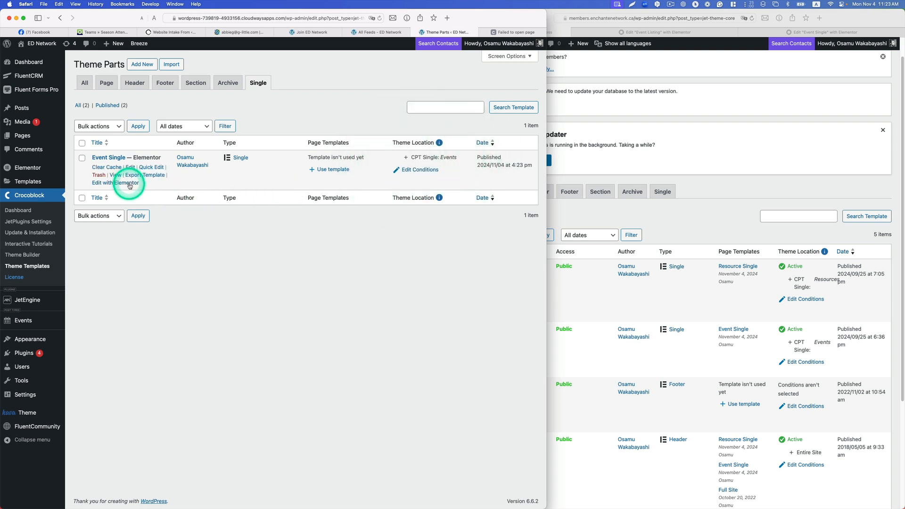
- Edit the imported Event Single in Elementor on the dev site and on the live site
left_click(116, 183)
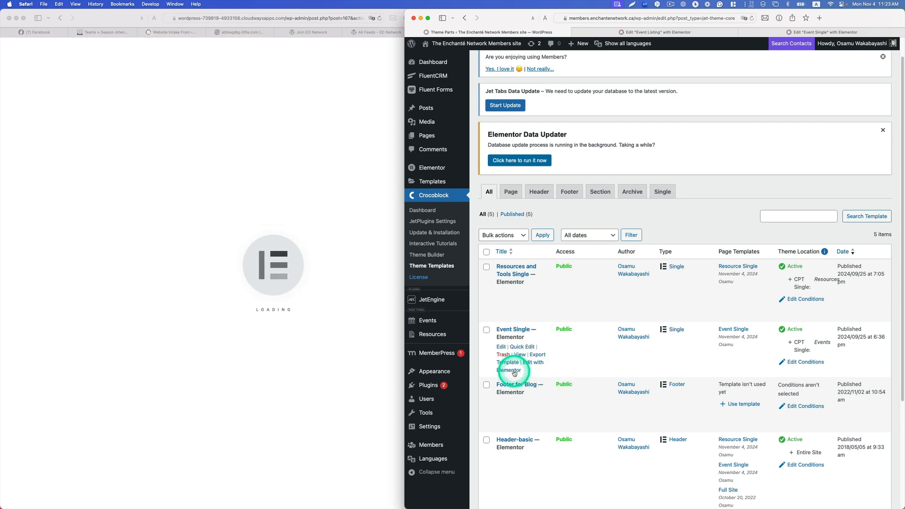
left_click(509, 365)
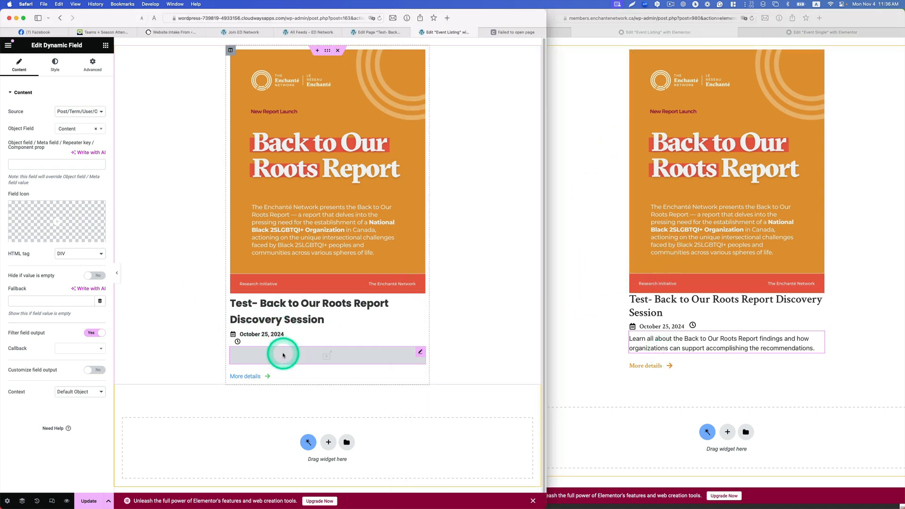
mouse_move(323, 359)
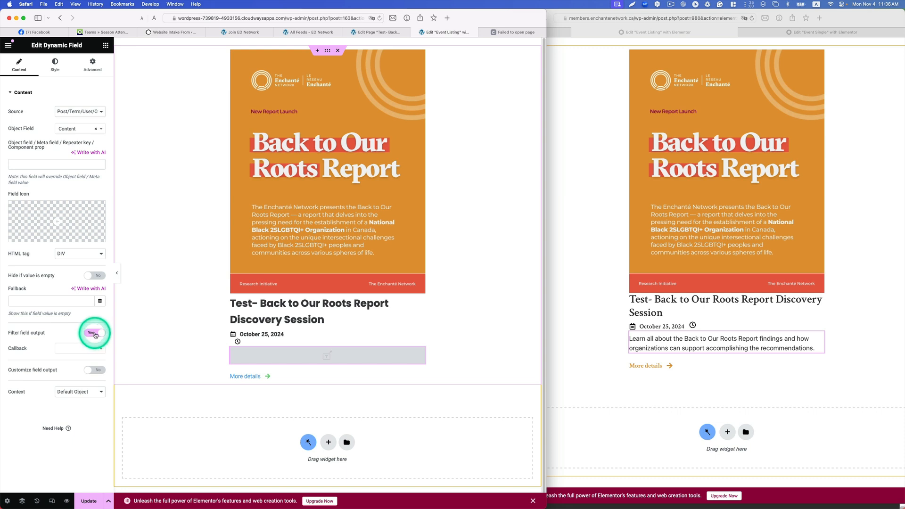
- Disable Filter field output on the Event Listing's description Dynamic Field
left_click(94, 333)
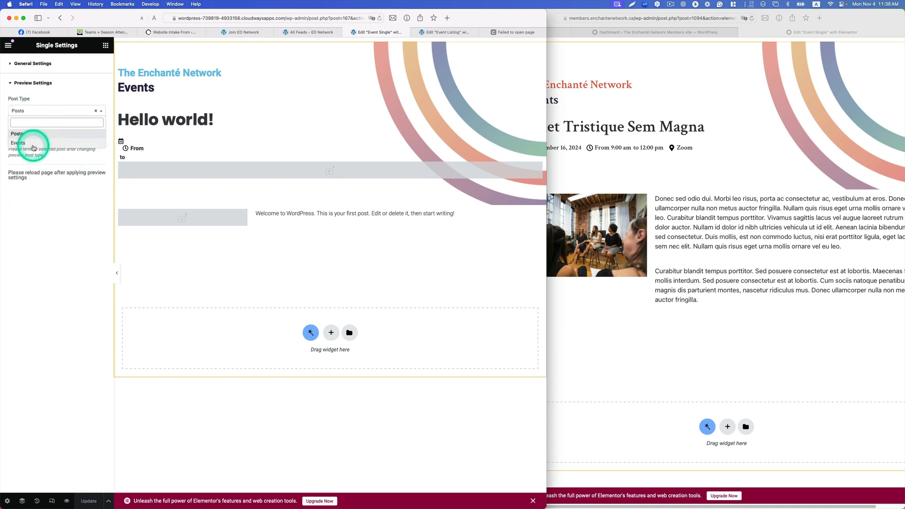
- Set Event Single preview to post type Events, post 'Test- Back to Our Roots Report Discovery Session'
left_click(18, 142)
type("test")
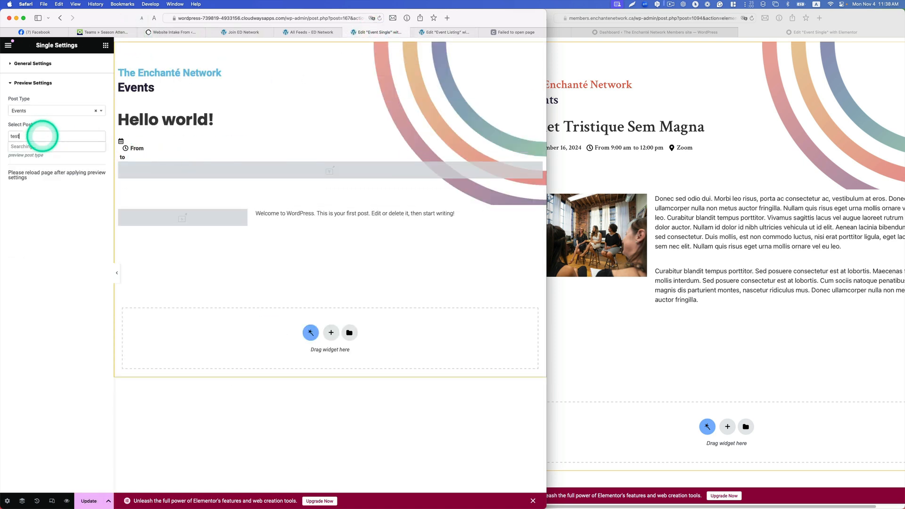
left_click(52, 136)
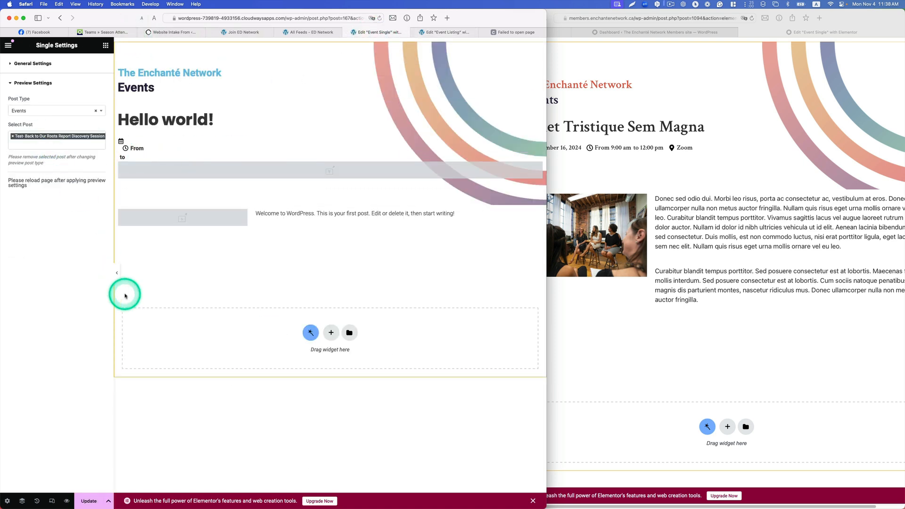
mouse_move(128, 460)
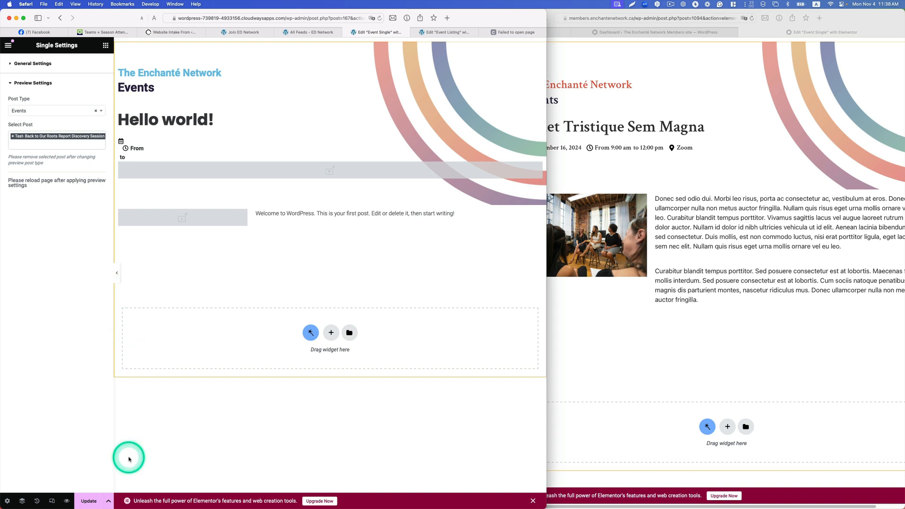